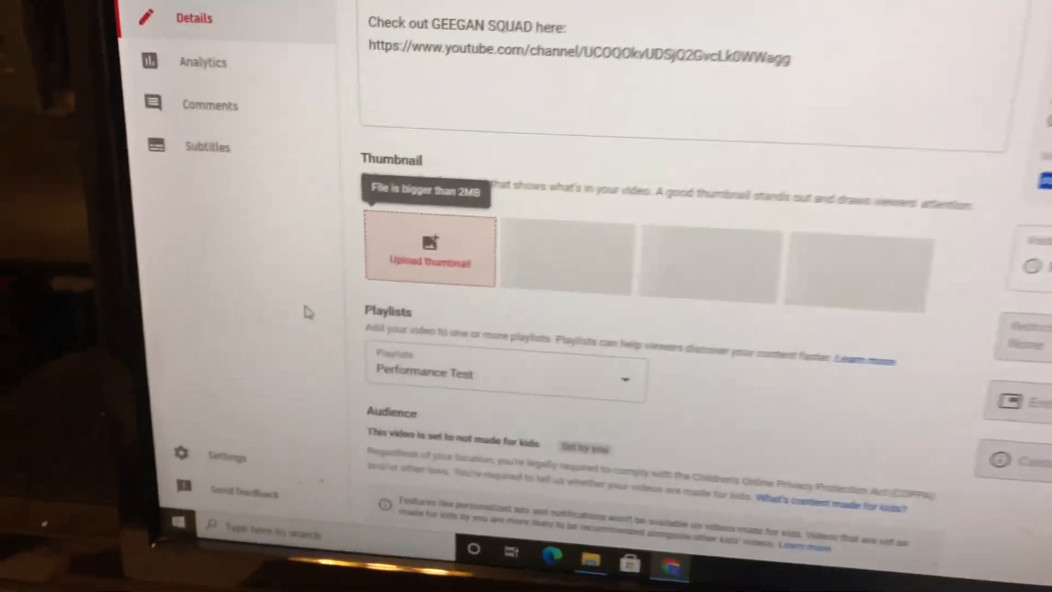
In Downloads, select the 3.83 MB IMG_0454 photo and show its Open with app choices, including Paint.
scroll(up, 3)
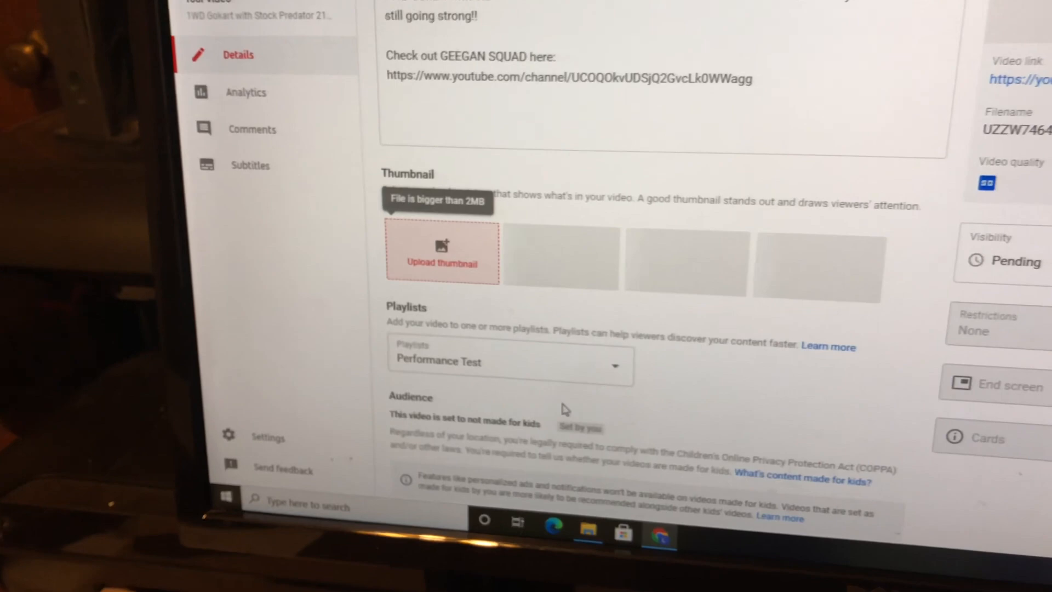
click(442, 252)
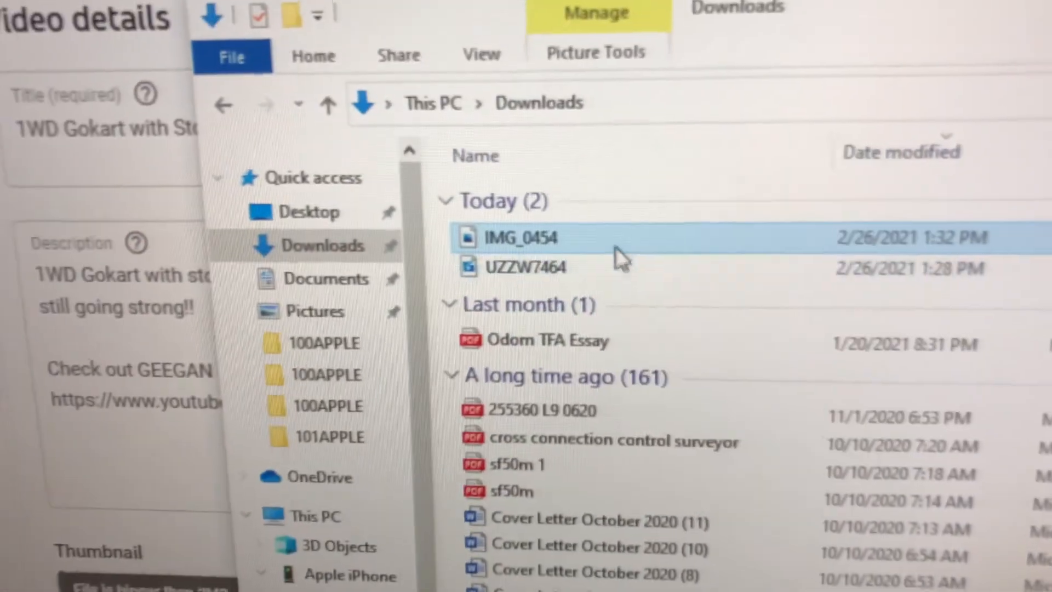
double_click(514, 237)
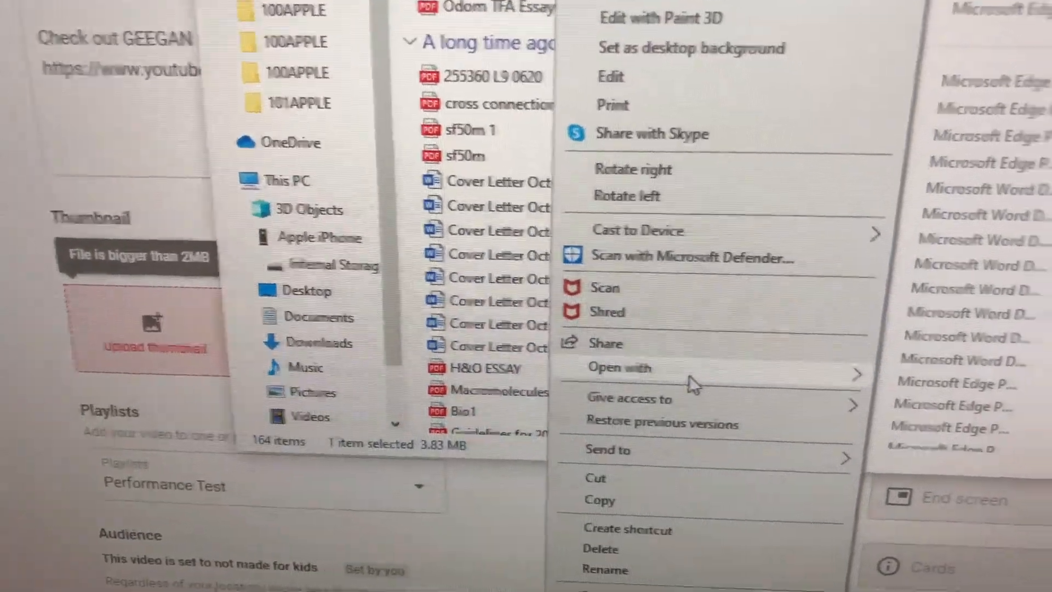
click(620, 367)
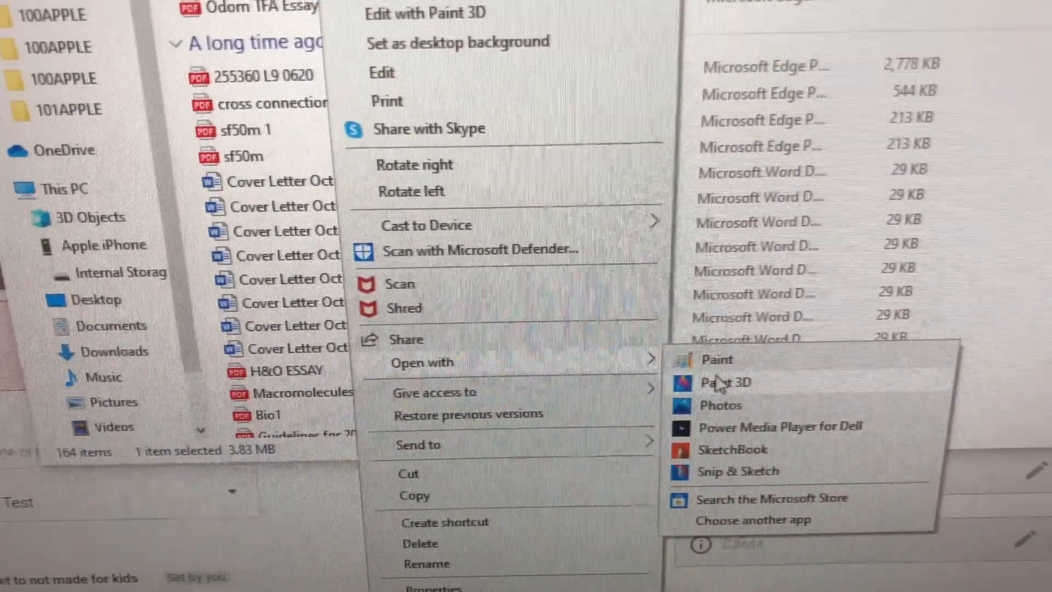